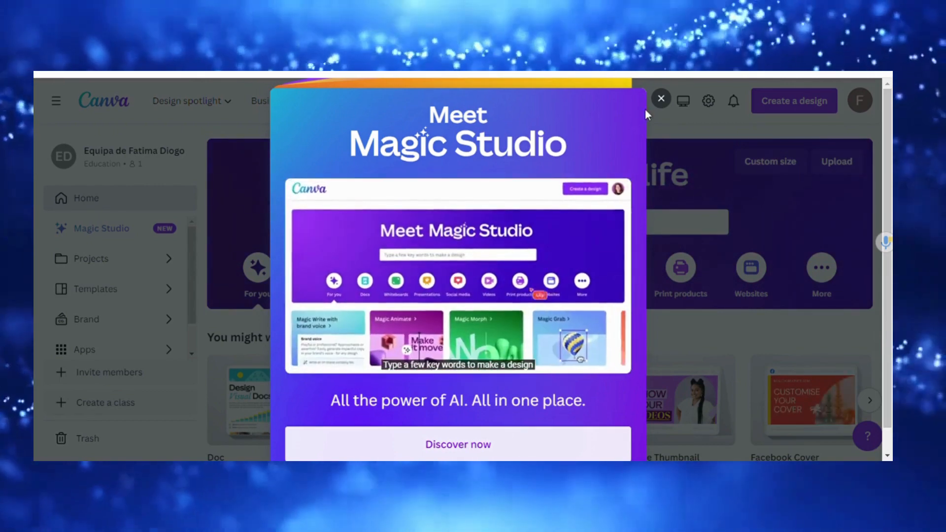
# - Dismiss the Magic Studio pop-up and page through the 'You might want to try…' design types
pyautogui.click(661, 98)
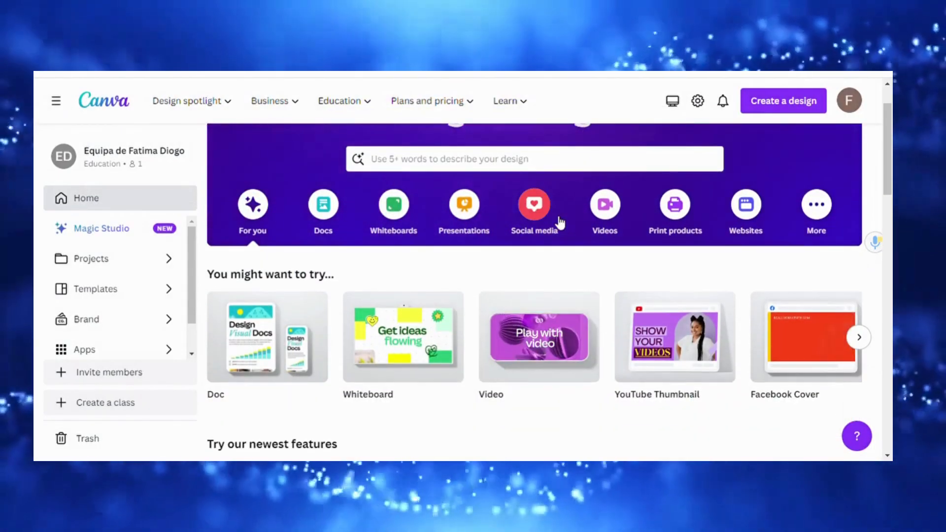
pyautogui.scroll(-3)
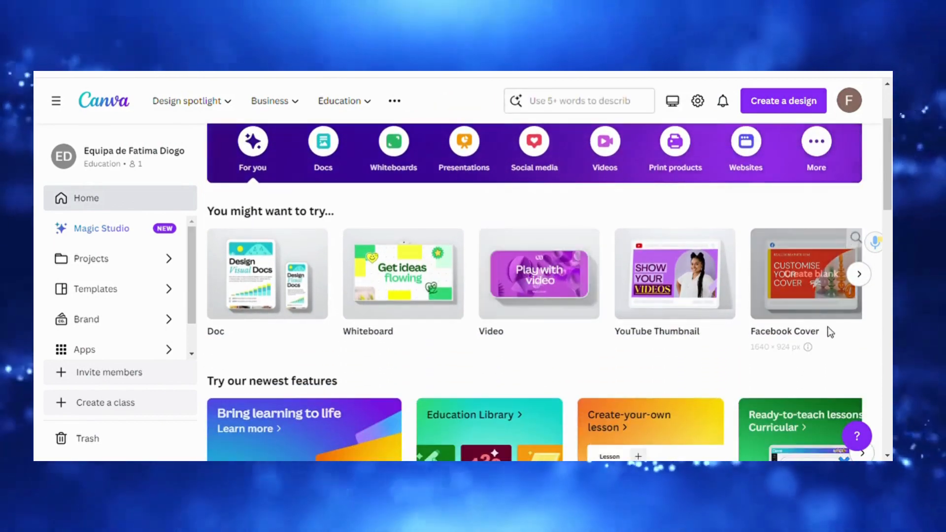
pyautogui.click(858, 274)
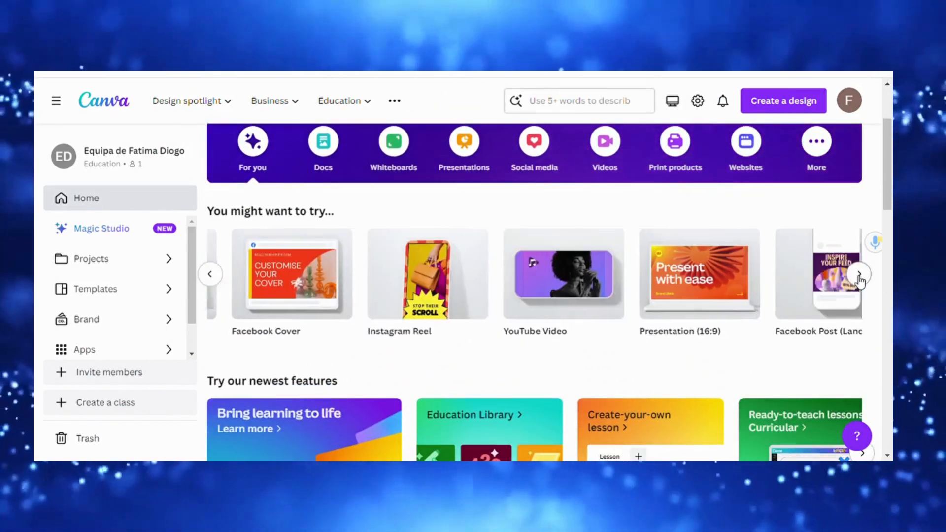
pyautogui.click(859, 276)
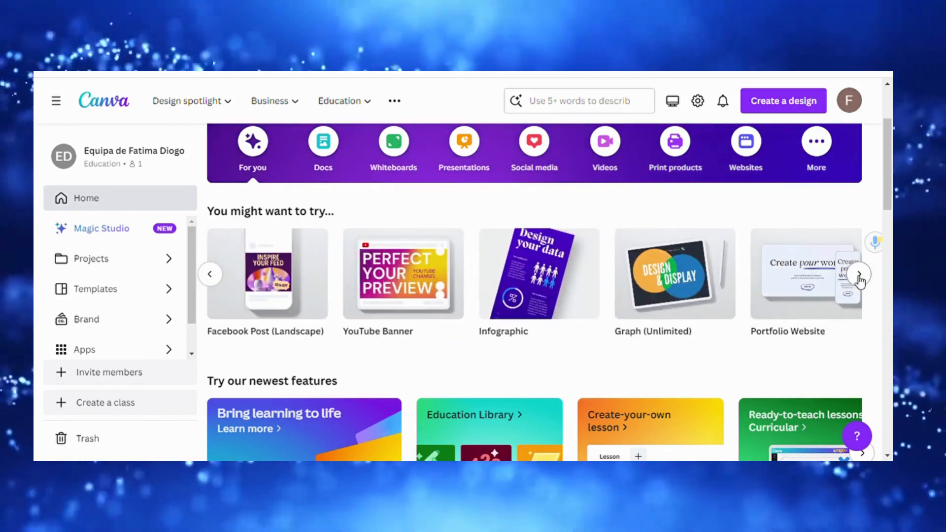
pyautogui.click(859, 278)
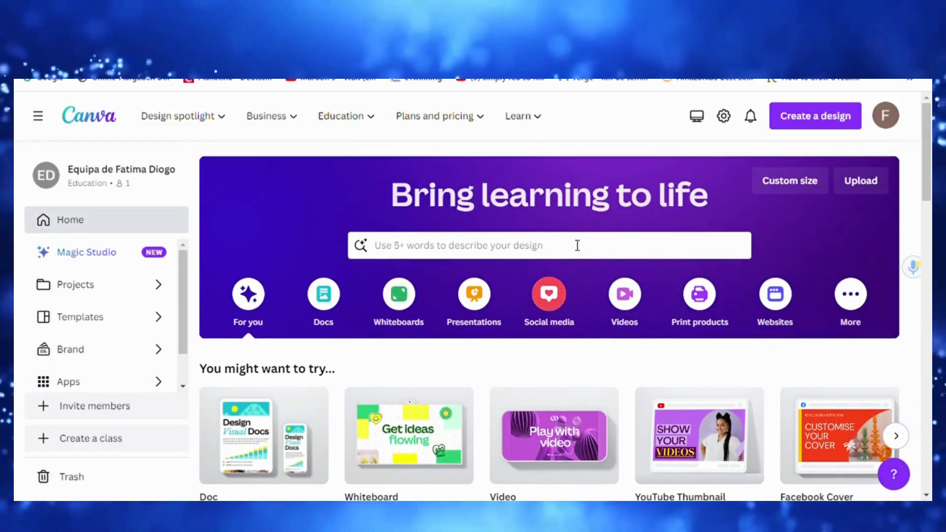
# - Browse more suggested design types and create a blank Facebook Video design
pyautogui.scroll(-3)
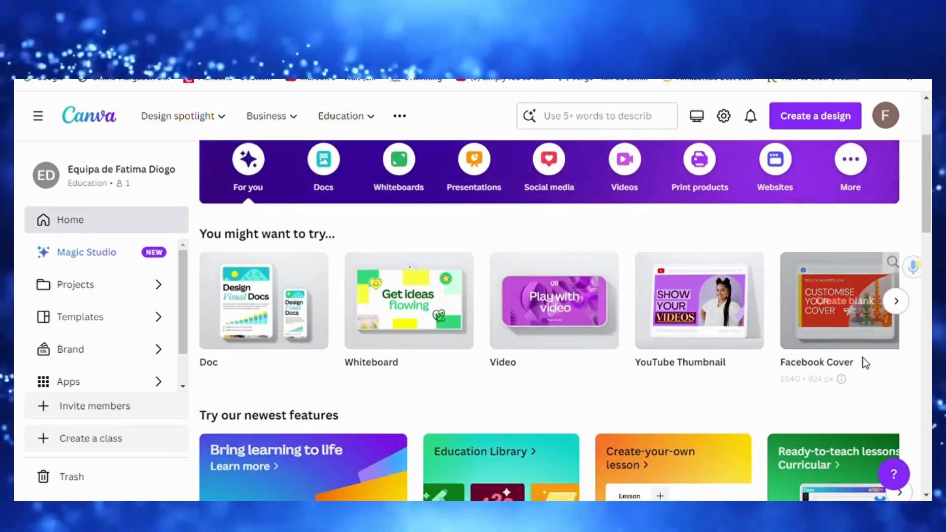
pyautogui.click(895, 301)
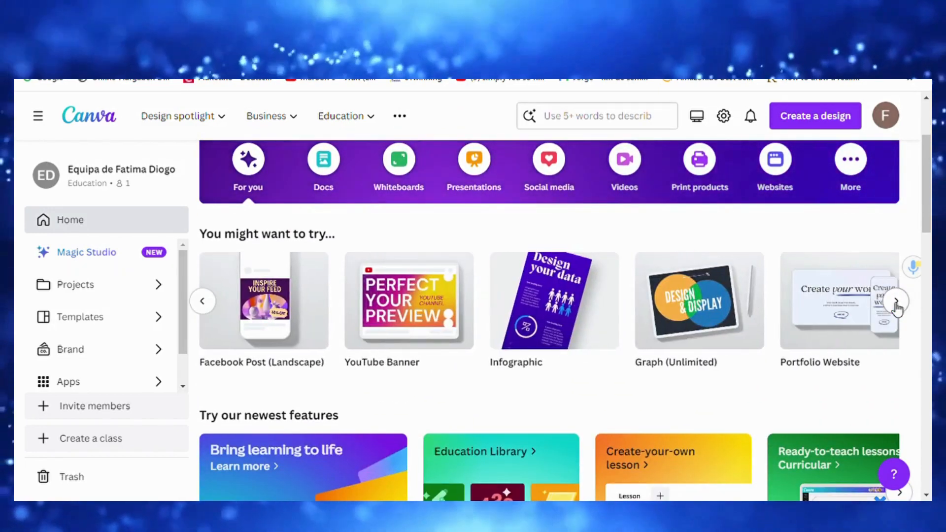
pyautogui.click(898, 308)
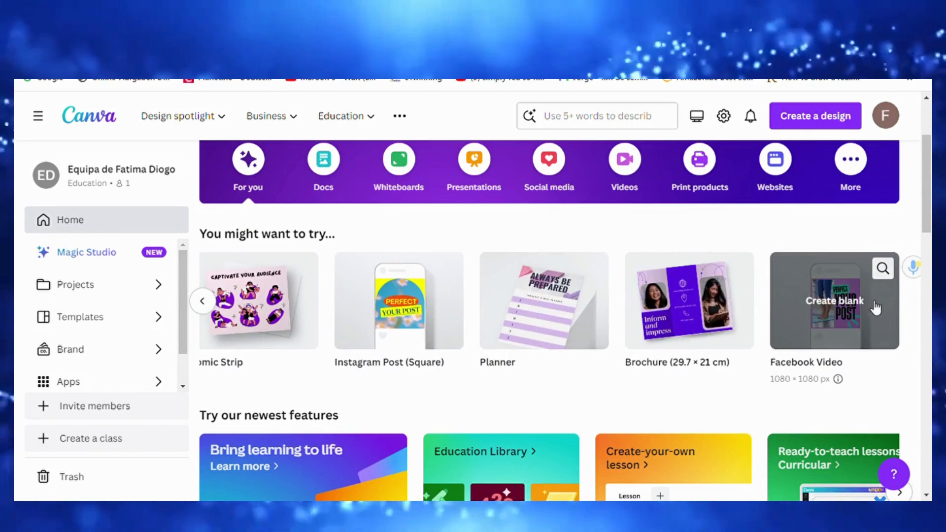
pyautogui.click(202, 300)
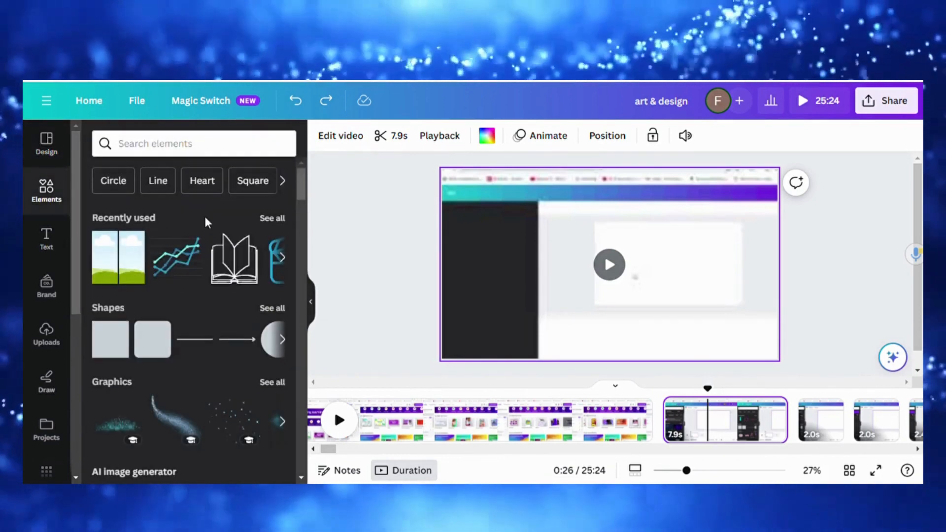
pyautogui.click(46, 238)
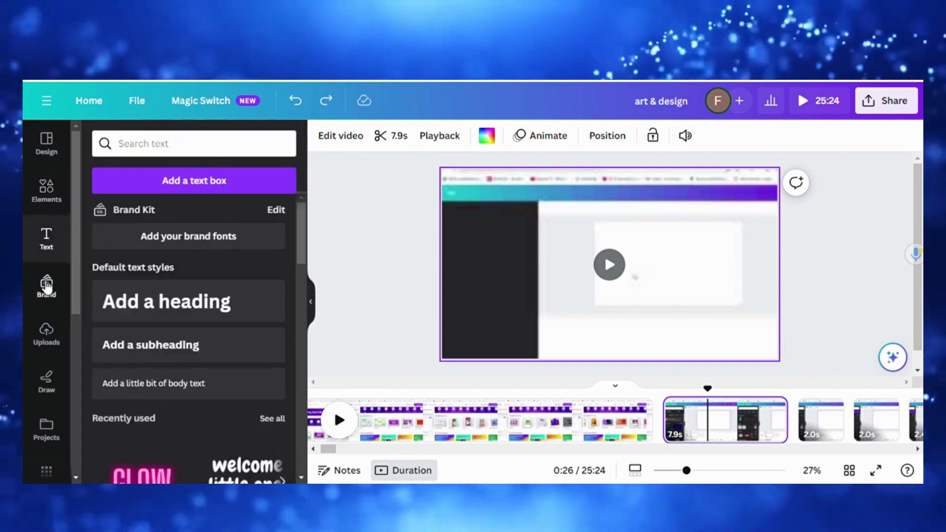
pyautogui.click(46, 143)
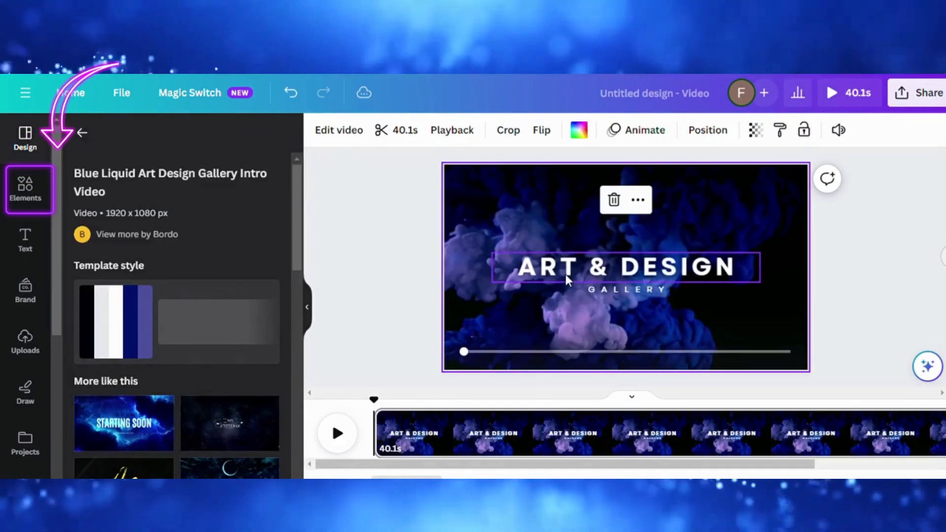
# - Search Elements for 'blue' and browse the sparkly blue graphics results
pyautogui.click(25, 187)
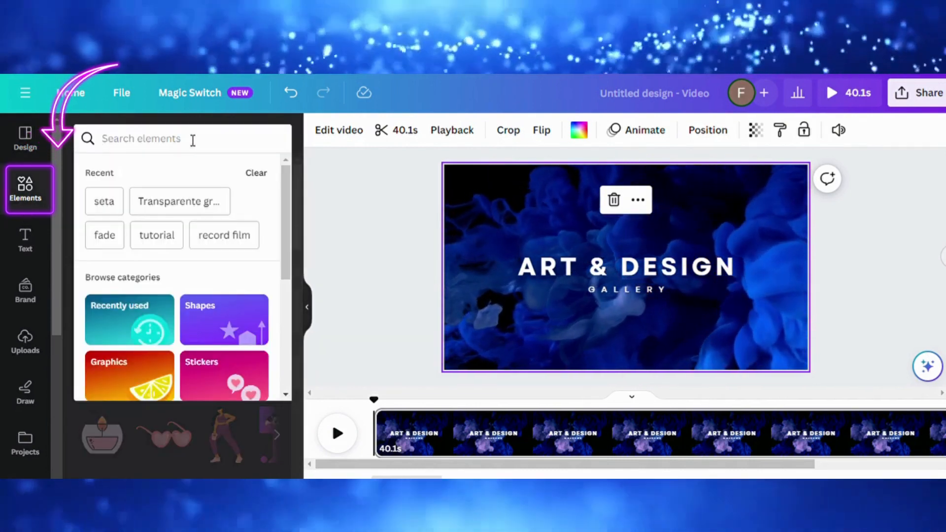
pyautogui.write('blue')
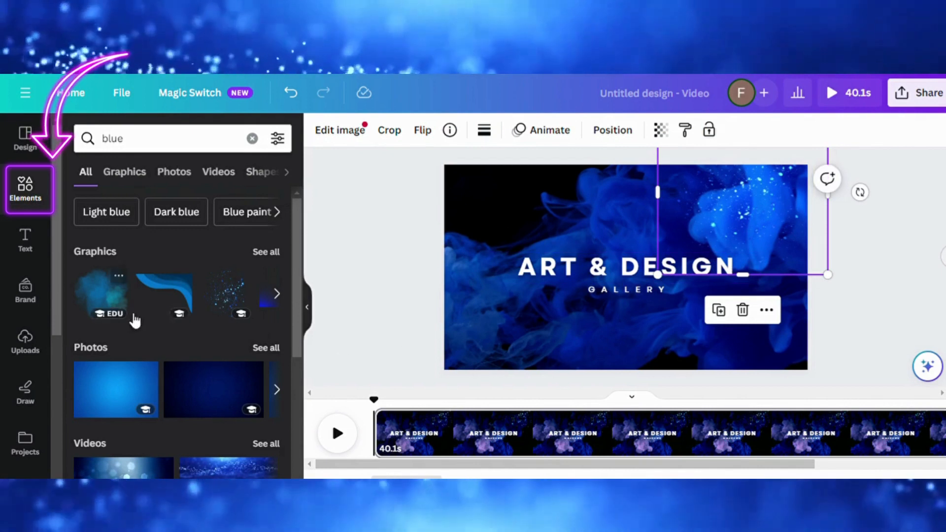
pyautogui.click(276, 293)
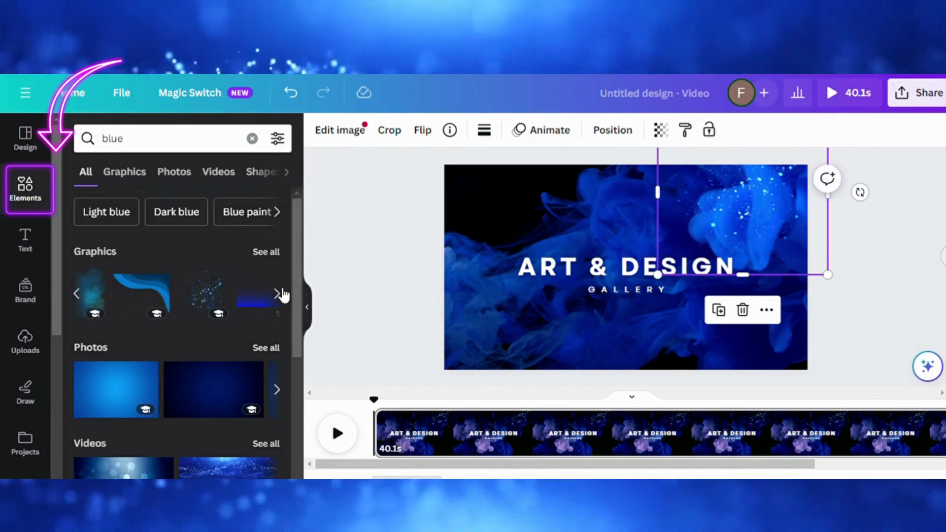
pyautogui.scroll(-3)
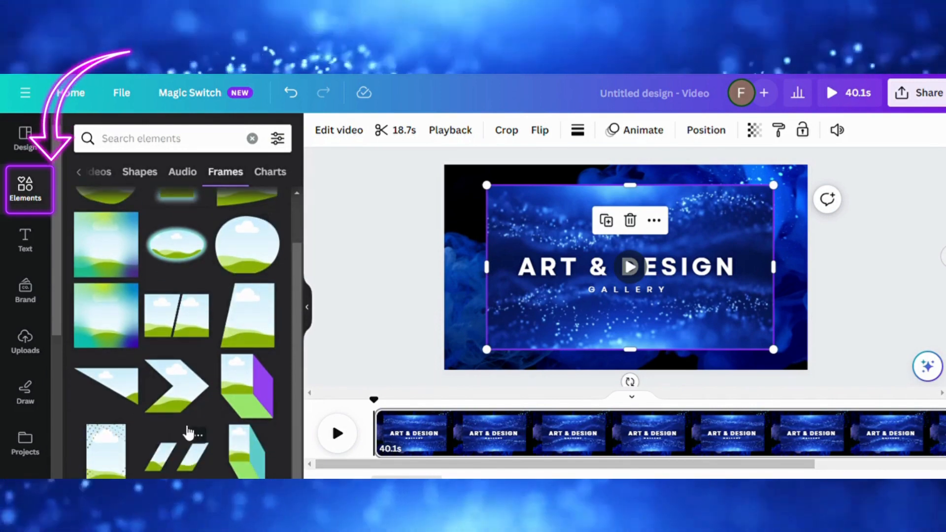
pyautogui.moveTo(186, 428)
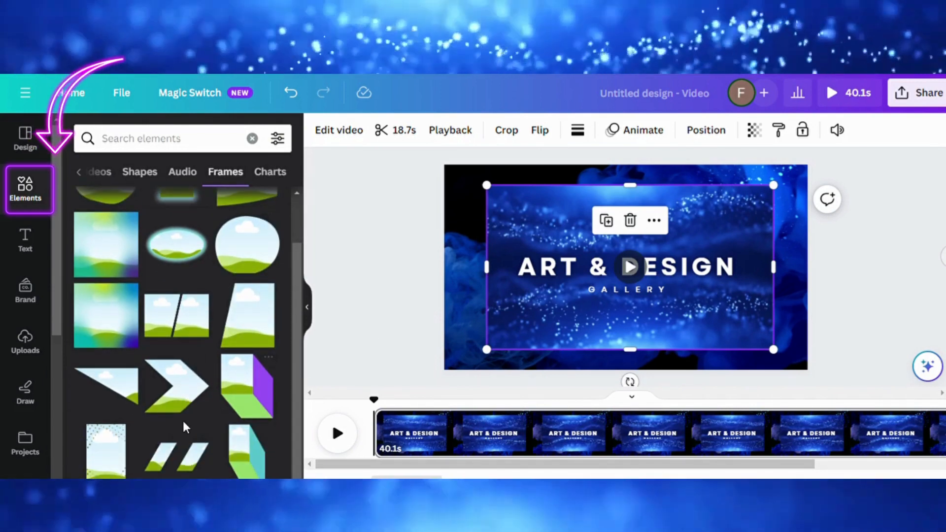
# - Add a chevron frame to the slide and browse video elements for a turtle clip
pyautogui.click(177, 387)
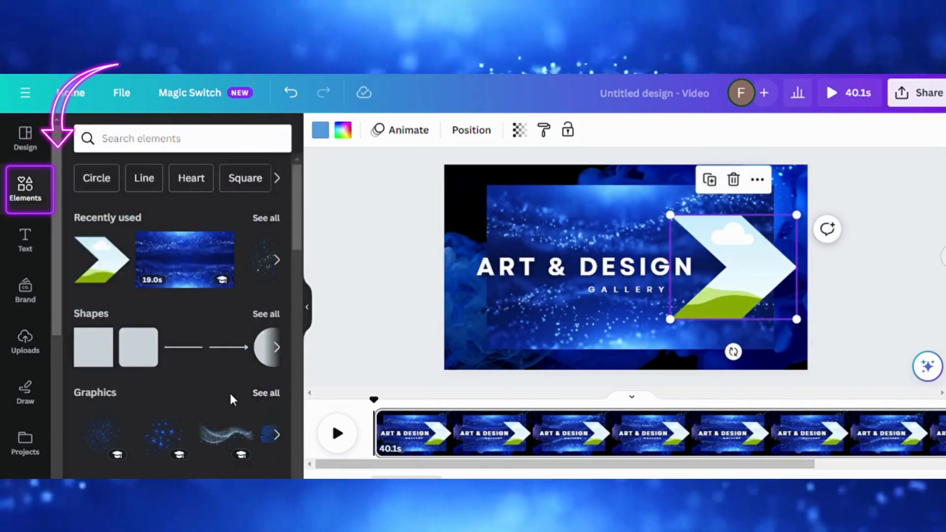
pyautogui.scroll(-3)
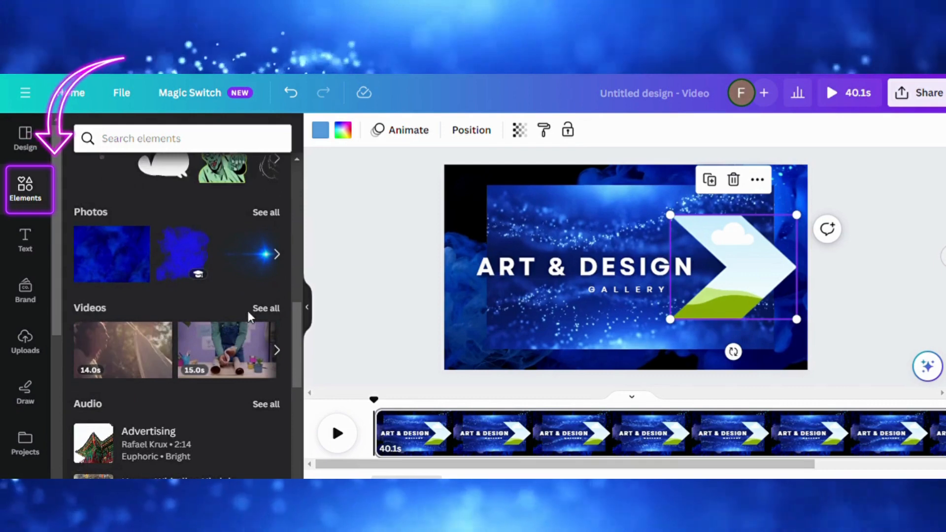
pyautogui.click(265, 308)
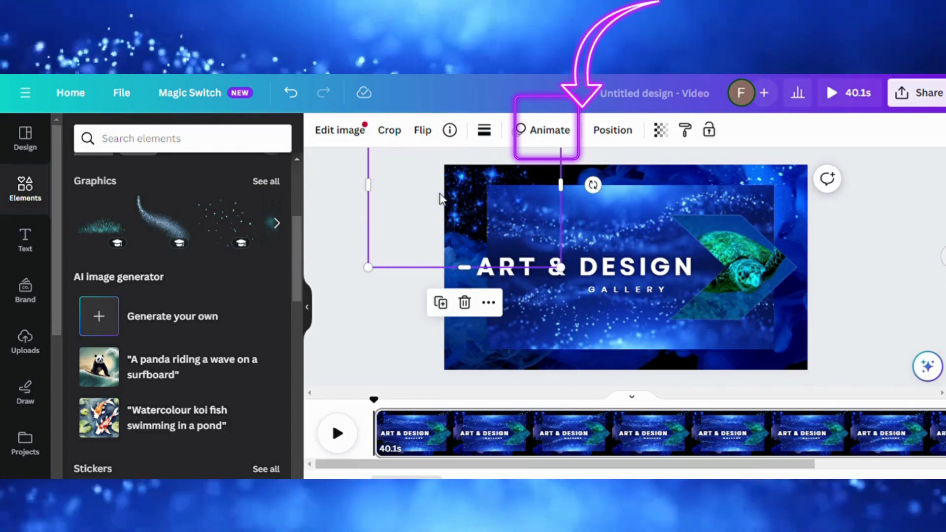
# - Preview animations such as Pulse on the turtle image to apply Photo Zoom
pyautogui.click(548, 130)
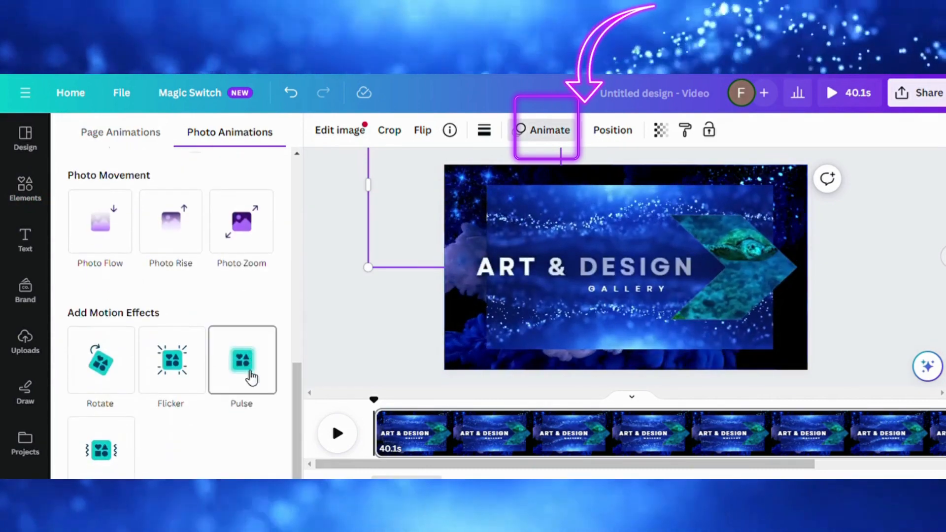
pyautogui.click(241, 360)
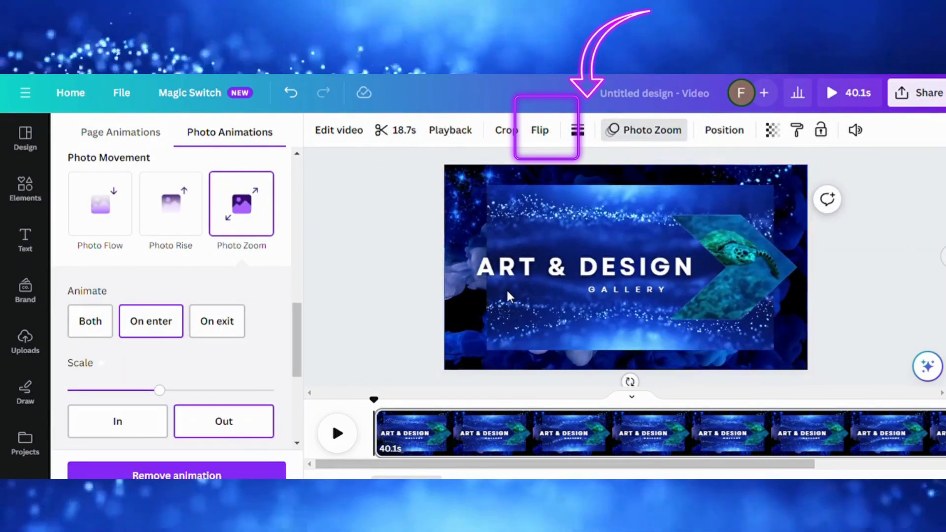
pyautogui.click(25, 241)
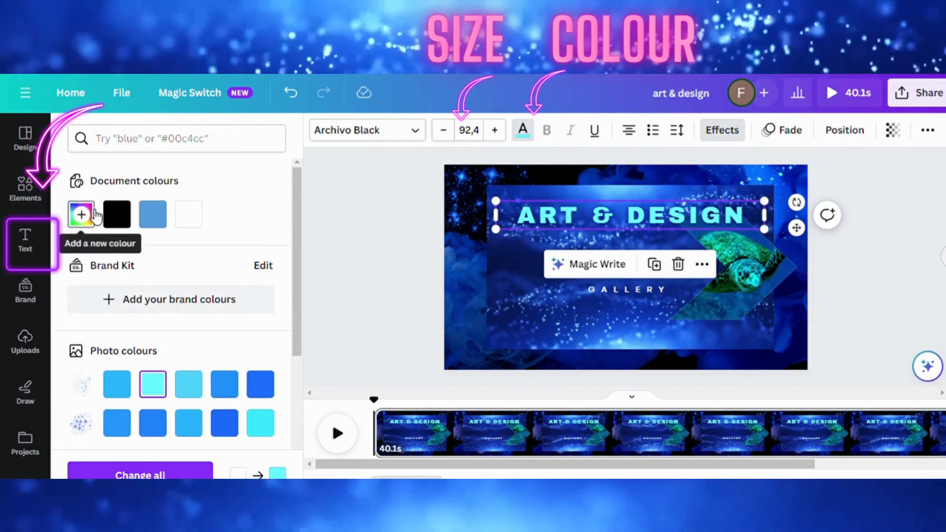
# - Colour the title #5FEFFF and tilt GALLERY diagonally into the lower-right corner
pyautogui.click(80, 215)
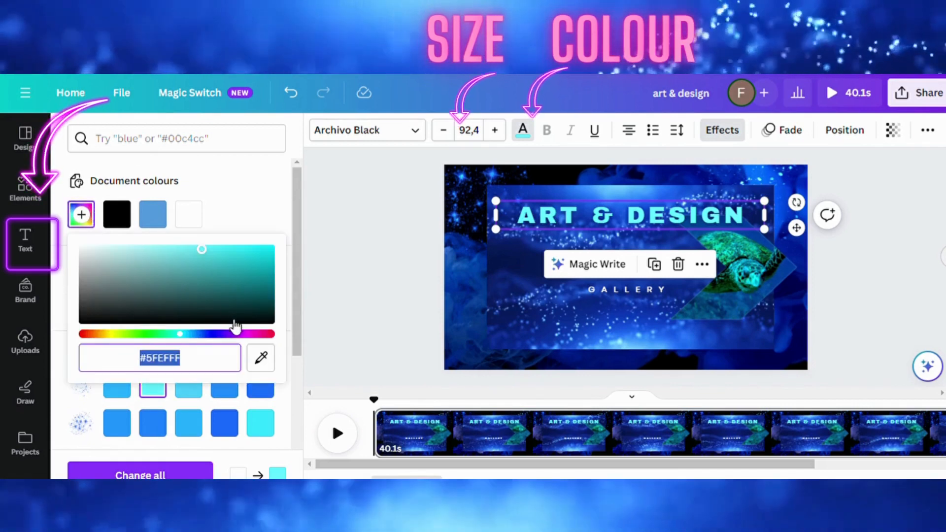
pyautogui.moveTo(206, 255)
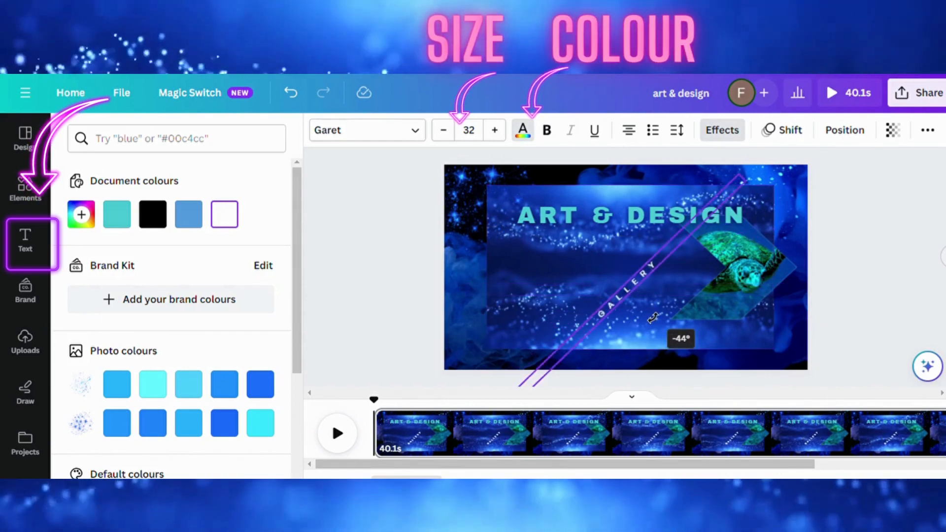
pyautogui.click(630, 282)
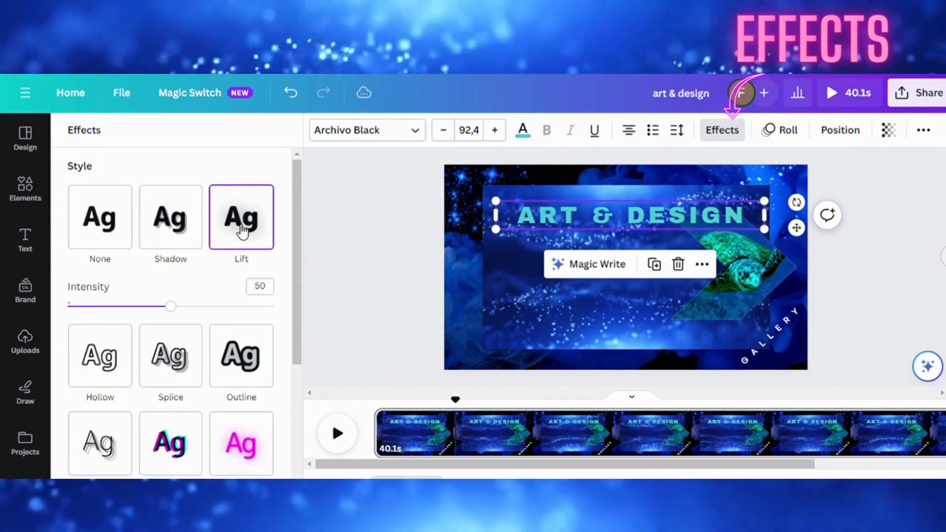
# - Apply the Neon effect to the ART & DESIGN title and Curve its shape
pyautogui.click(241, 393)
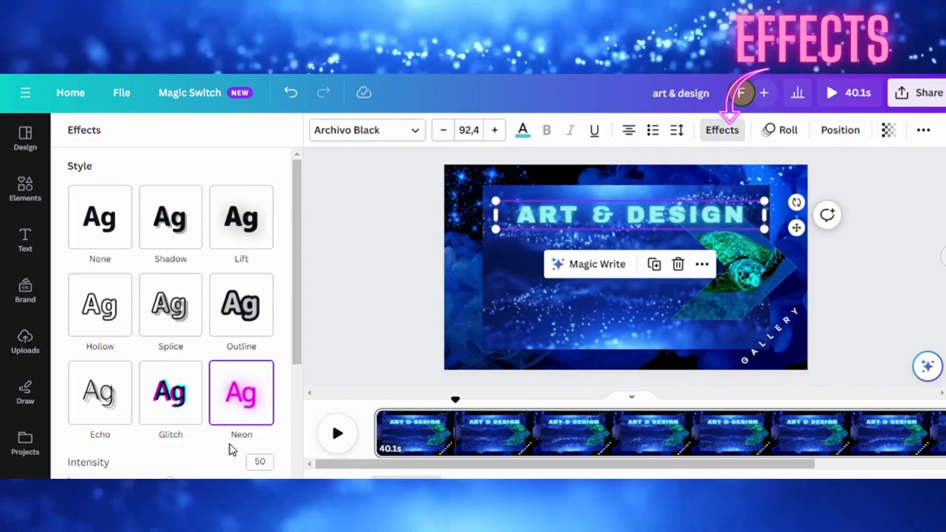
pyautogui.click(171, 441)
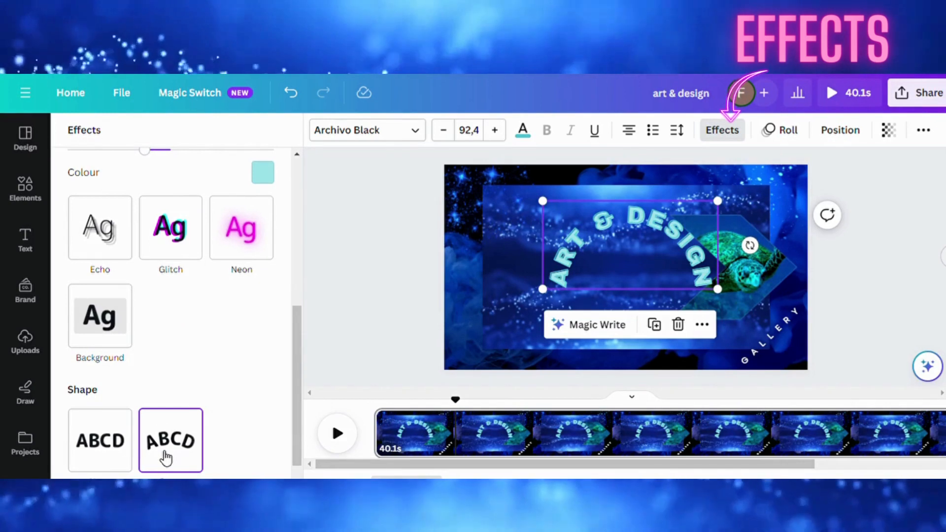
pyautogui.click(100, 440)
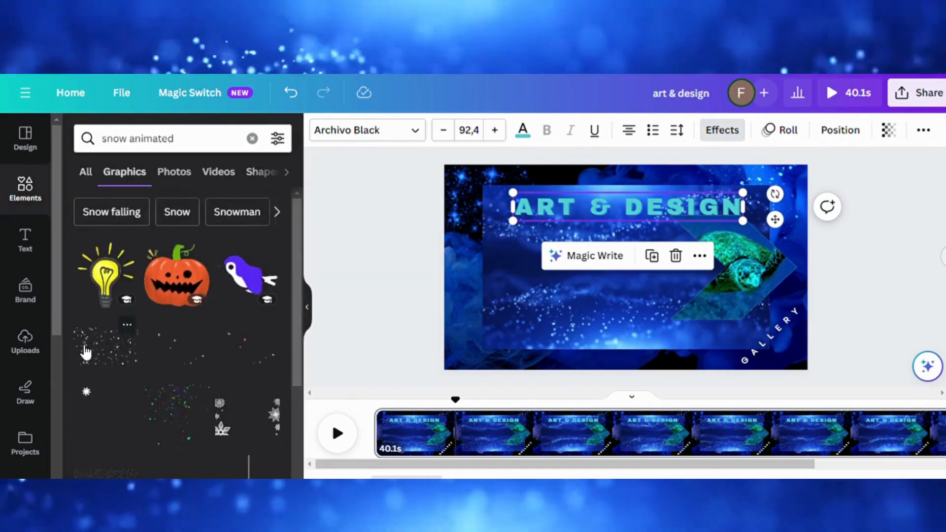
# - Drag an animated snow streak graphic from the results onto the title page
pyautogui.scroll(-3)
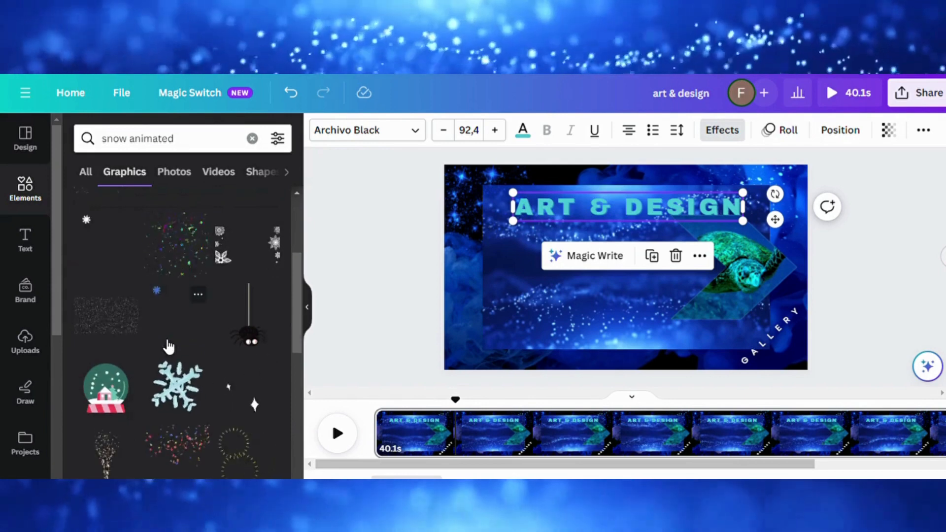
pyautogui.scroll(-3)
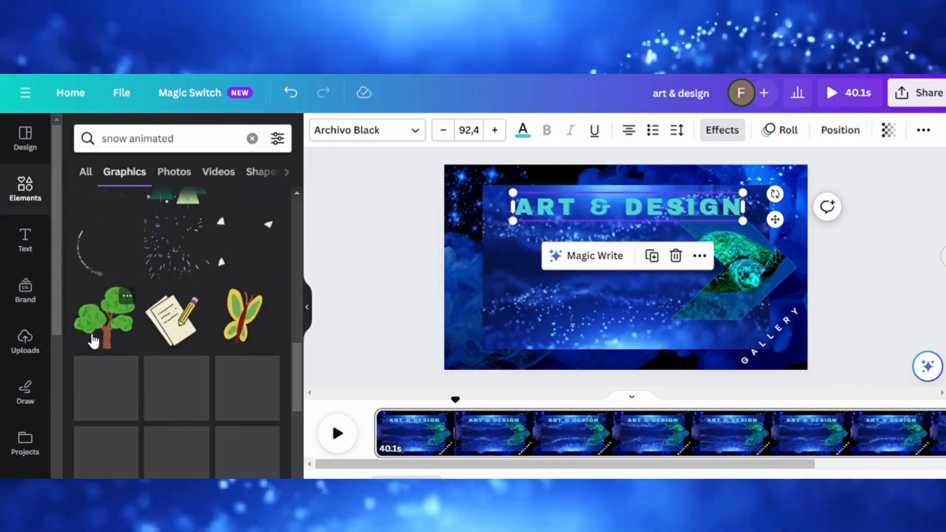
pyautogui.scroll(-3)
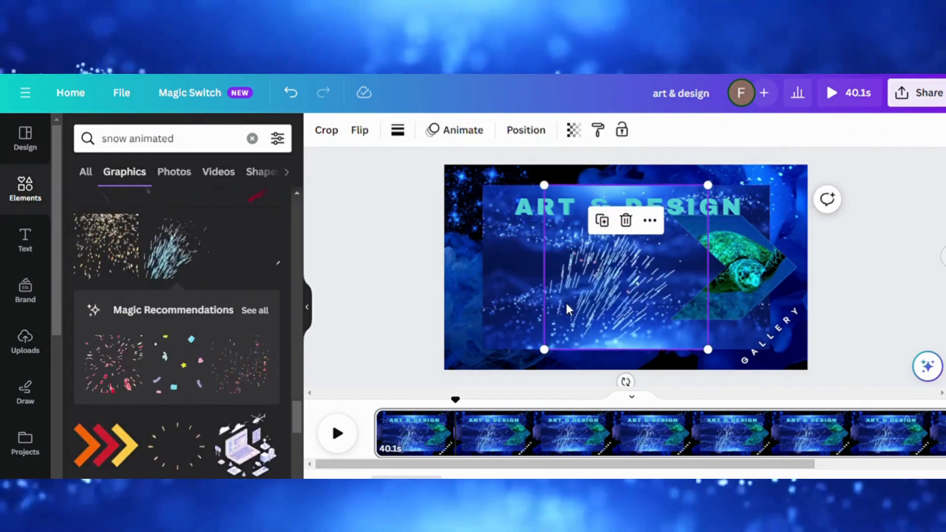
pyautogui.moveTo(566, 308); pyautogui.dragTo(462, 328)
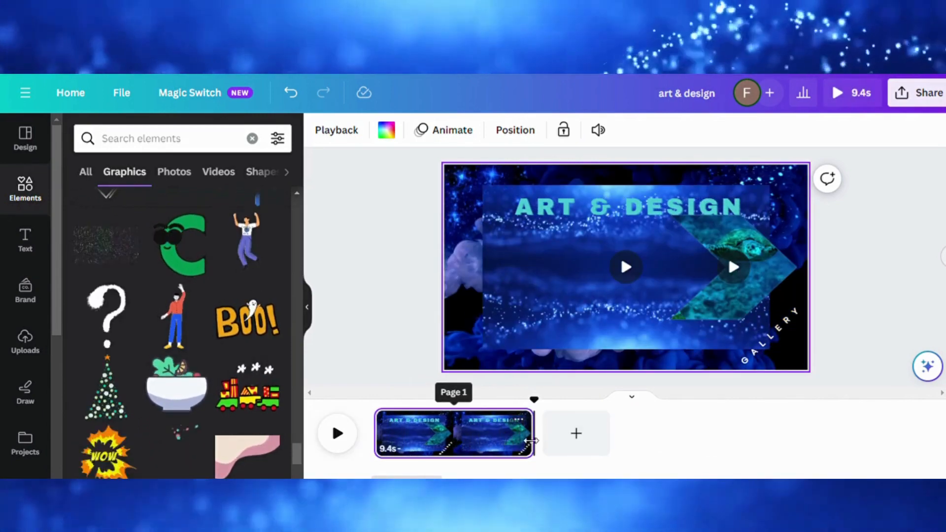
# - Extend the first page in the timeline, split it, and select the second page
pyautogui.moveTo(533, 433); pyautogui.dragTo(693, 433)
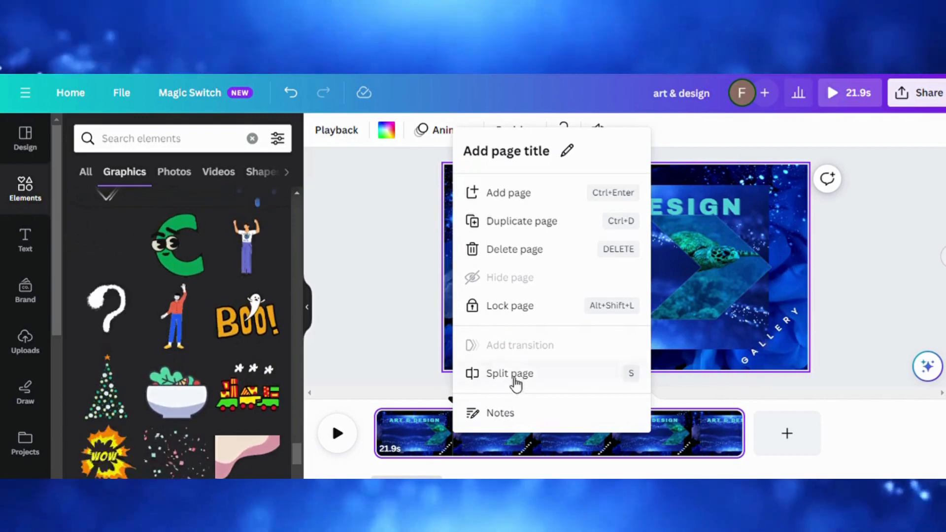
pyautogui.click(509, 373)
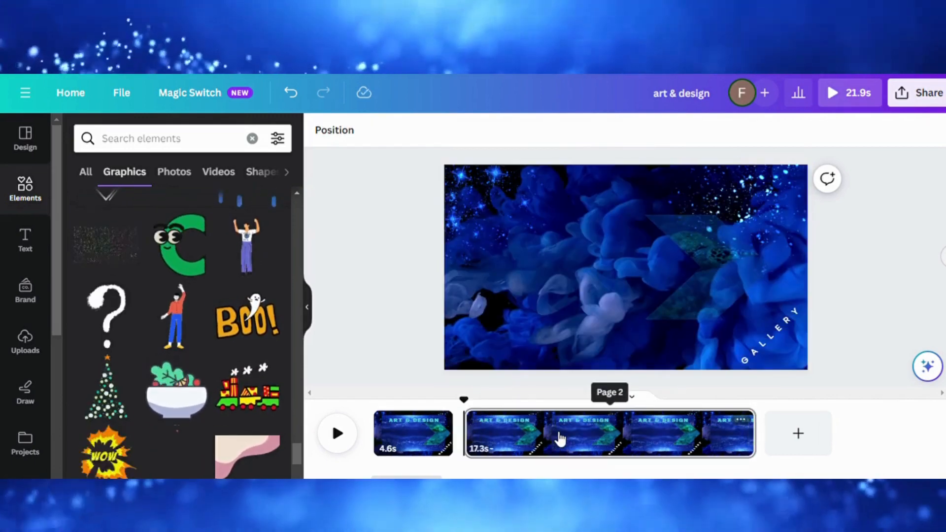
pyautogui.click(557, 435)
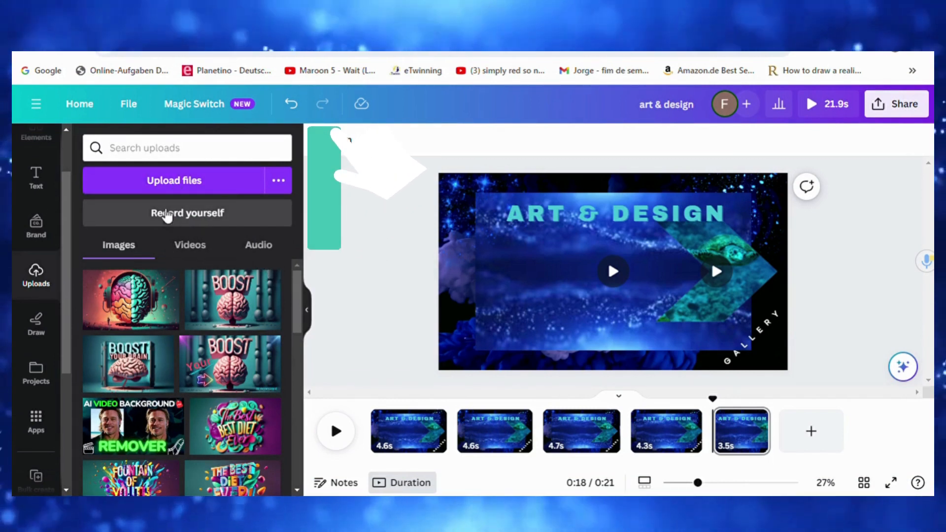
pyautogui.moveTo(174, 182)
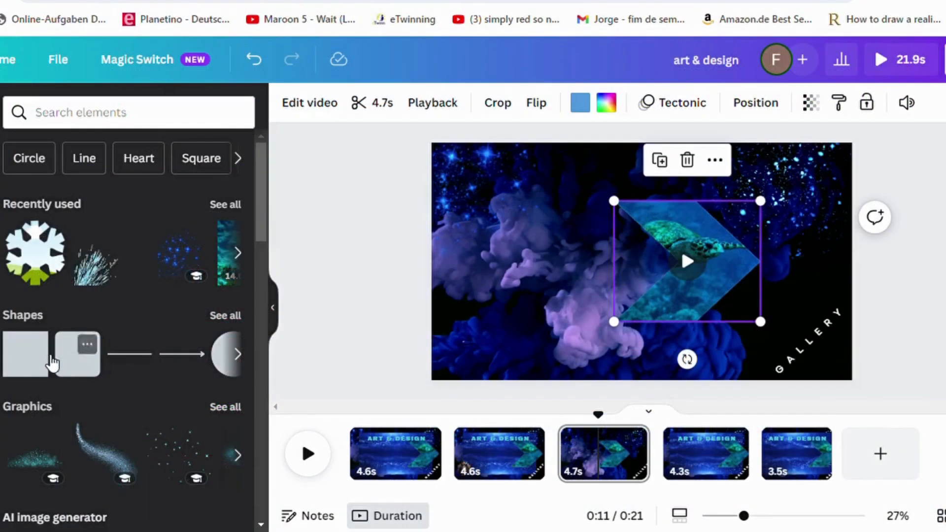
# - Add a square shape to page 3 and bring up its right-click options
pyautogui.click(30, 351)
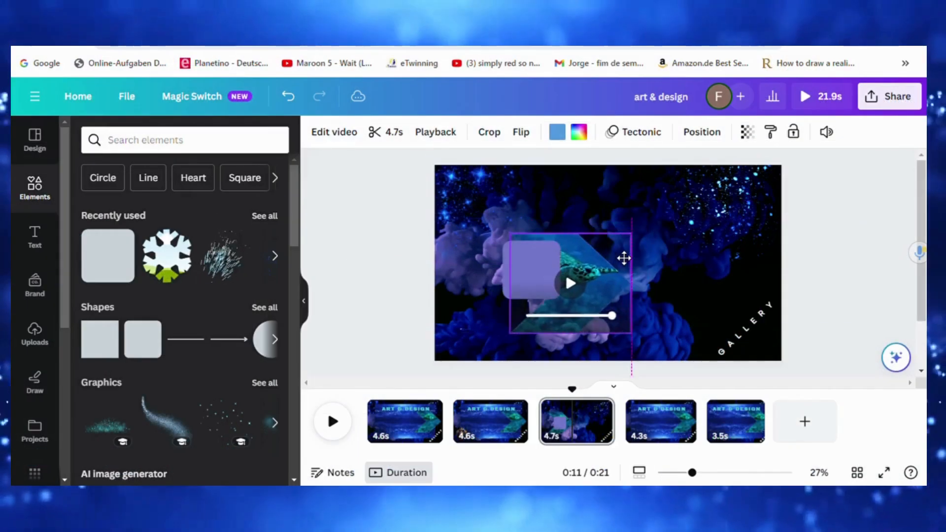
pyautogui.rightClick(622, 258)
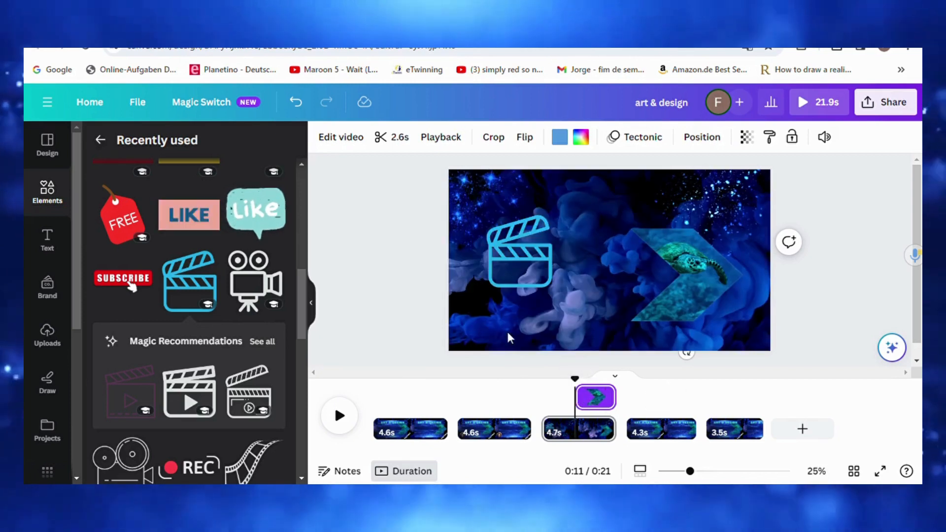
# - Place the outlined clapperboard icon from Recently used on the left of page 3
pyautogui.click(686, 274)
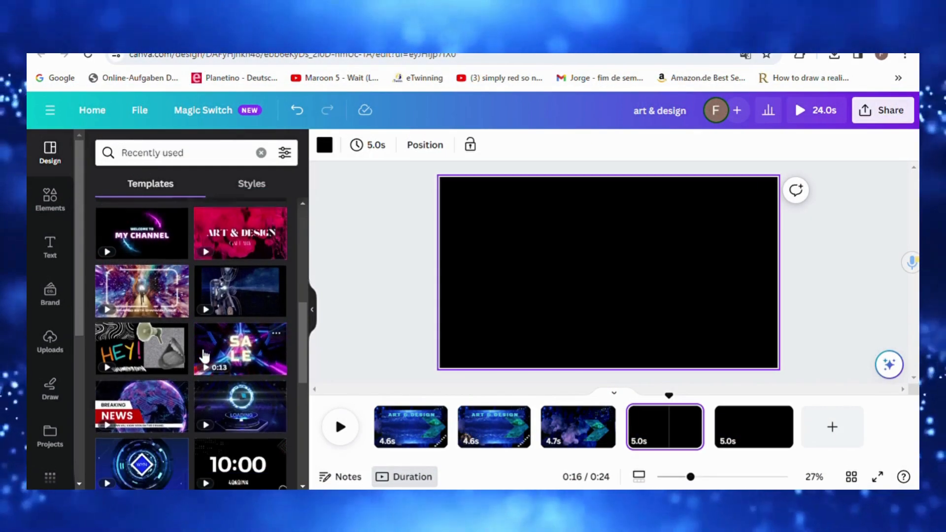
# - Add the neon triangle tunnel video to blank page 4, then open the Pexels app
pyautogui.click(240, 349)
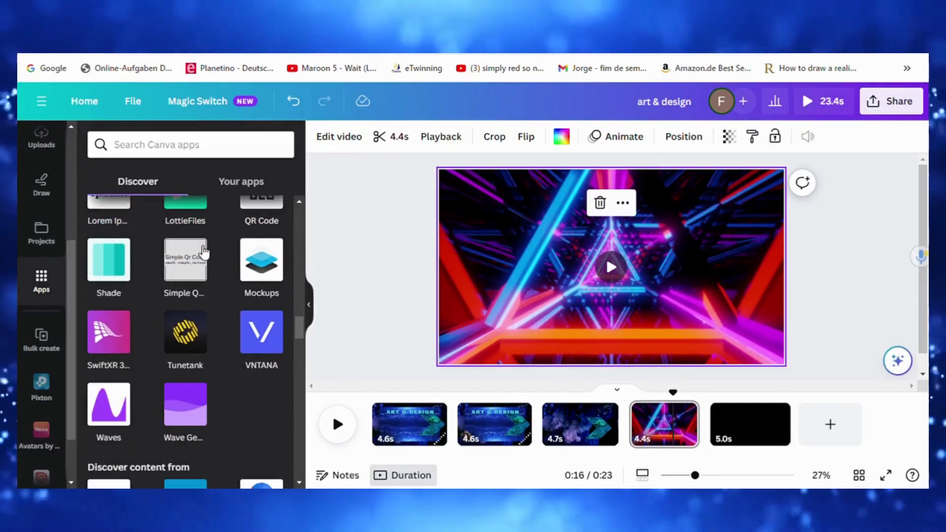
pyautogui.scroll(-3)
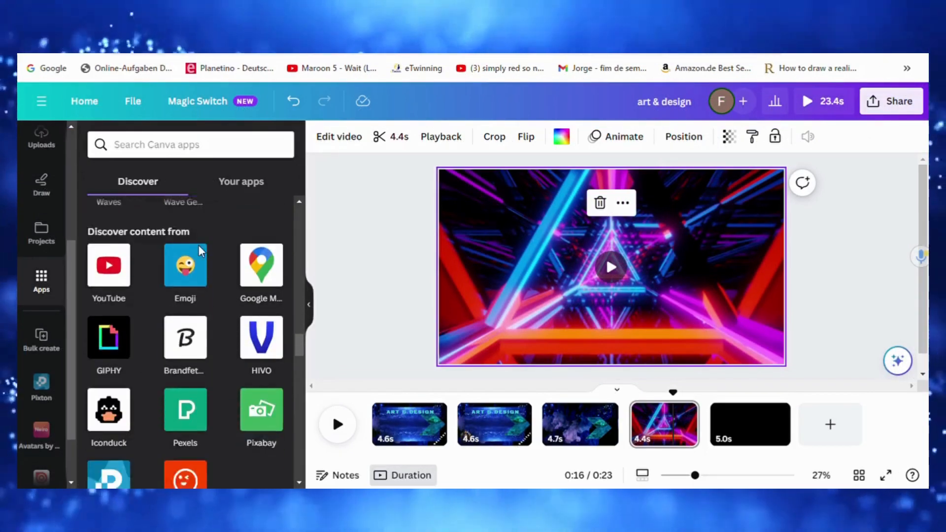
pyautogui.scroll(-3)
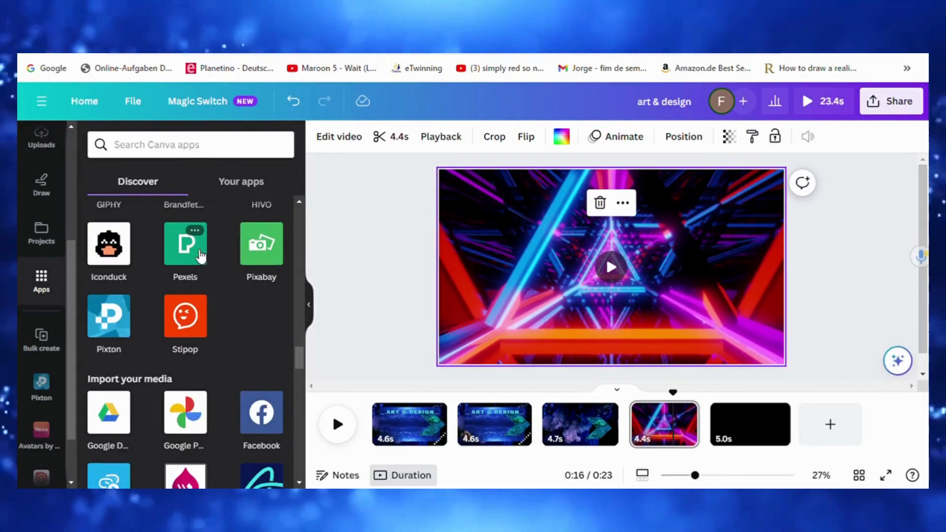
pyautogui.click(185, 243)
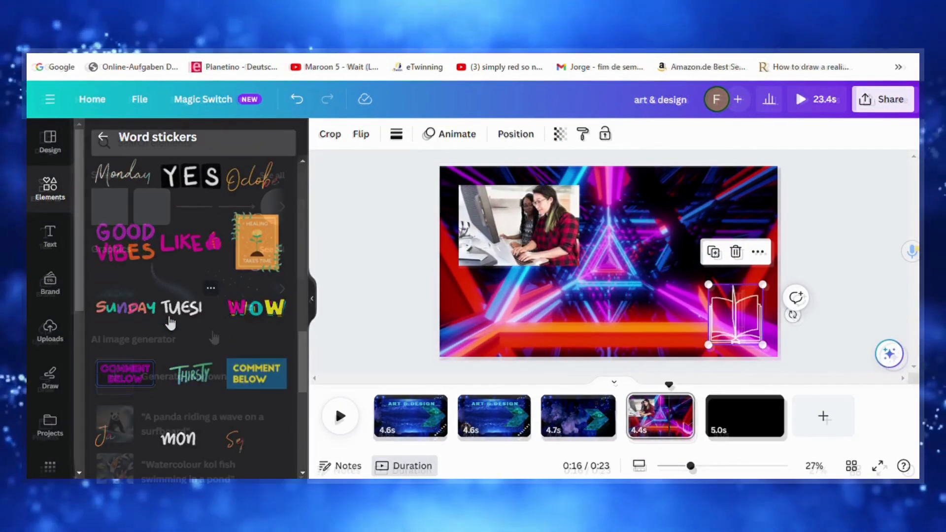
# - Add a photo of people at a computer and an open-book line icon to the neon page
pyautogui.click(103, 137)
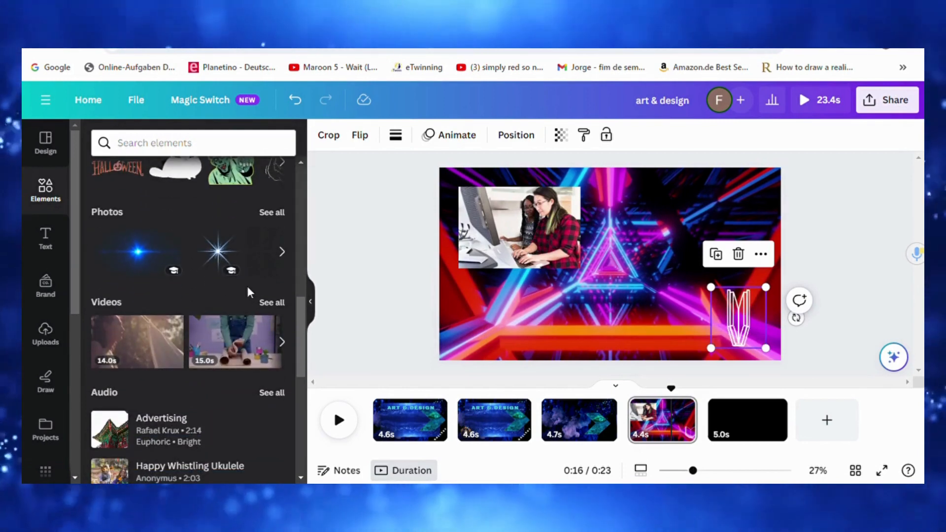
pyautogui.click(271, 211)
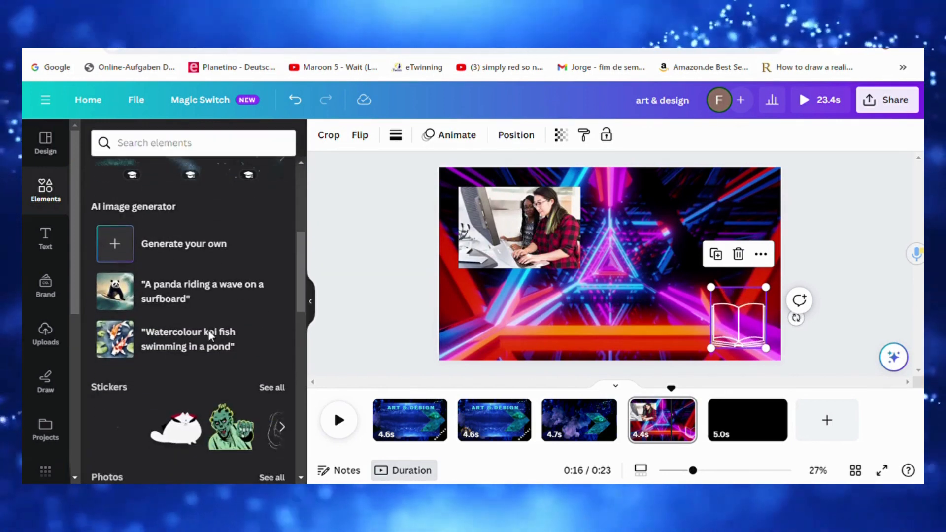
pyautogui.scroll(-3)
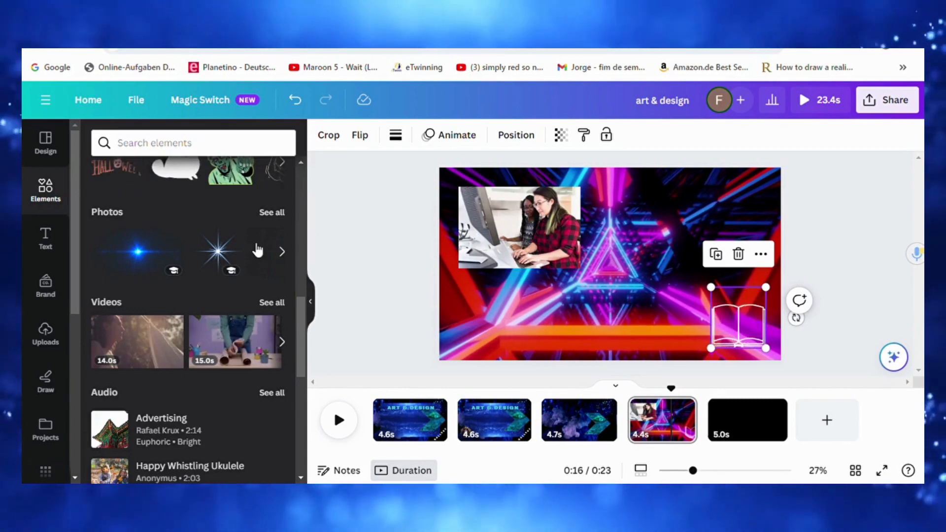
pyautogui.click(271, 212)
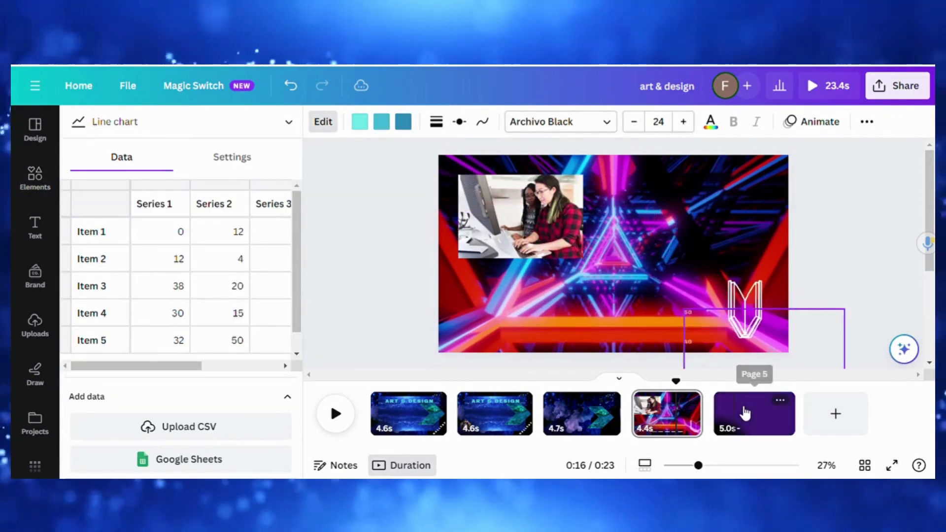
# - Enlarge the line chart to fill page 5 and rename its Item 1 category to 'students'
pyautogui.click(753, 413)
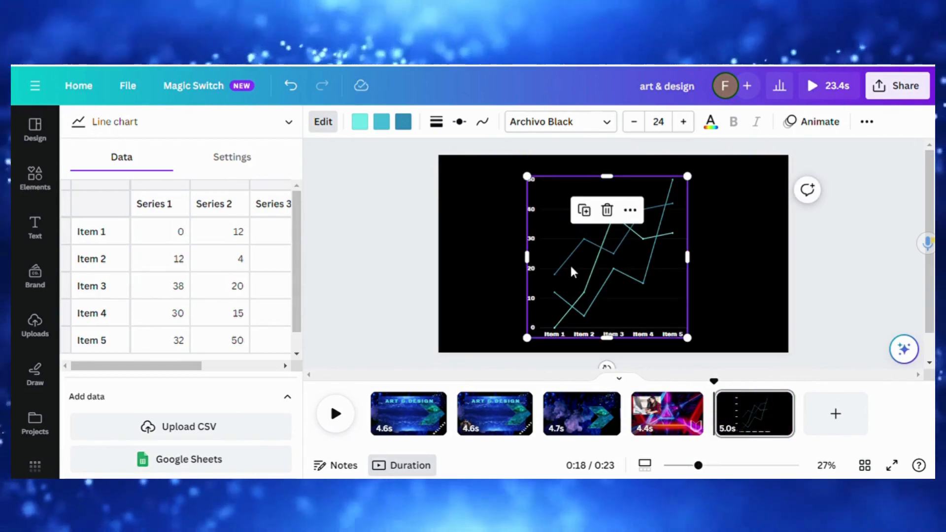
pyautogui.moveTo(526, 338); pyautogui.dragTo(513, 348)
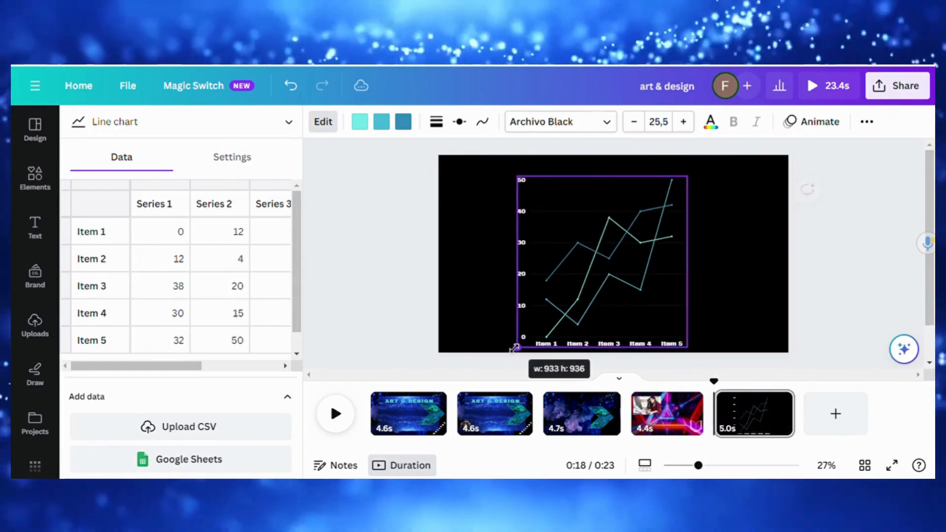
pyautogui.moveTo(515, 349); pyautogui.dragTo(597, 274)
pyautogui.write('students')
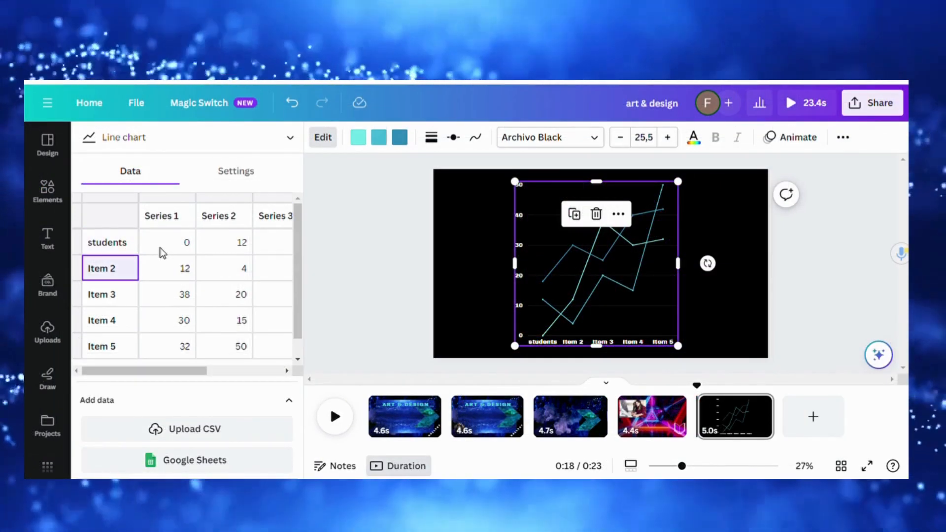
pyautogui.moveTo(527, 336)
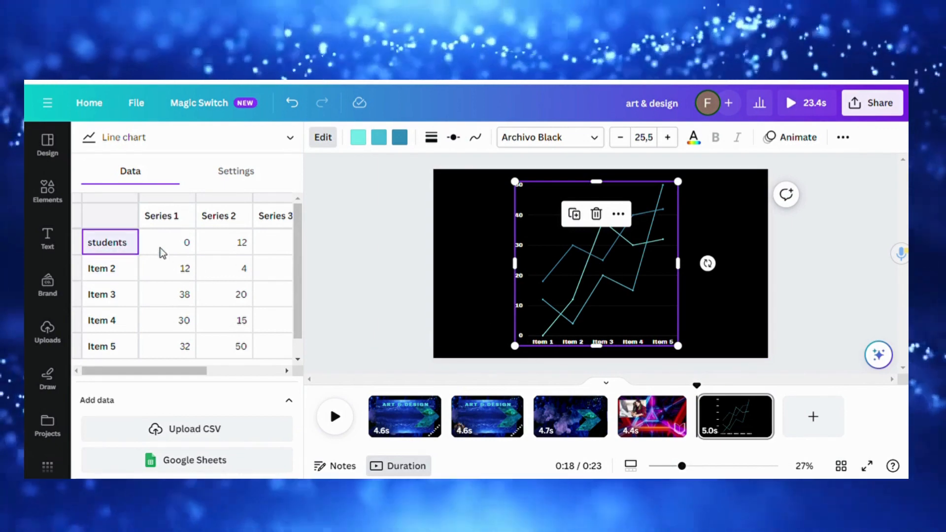
pyautogui.click(109, 268)
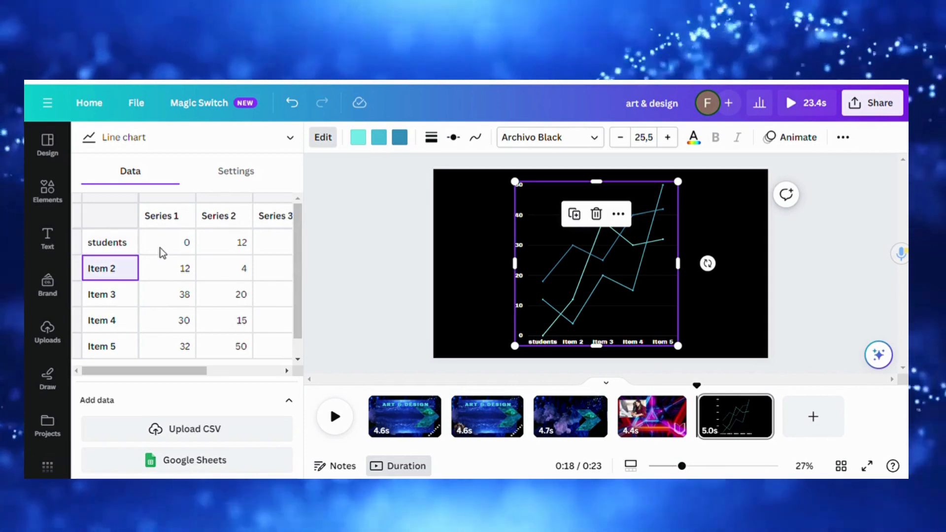
pyautogui.moveTo(340, 310)
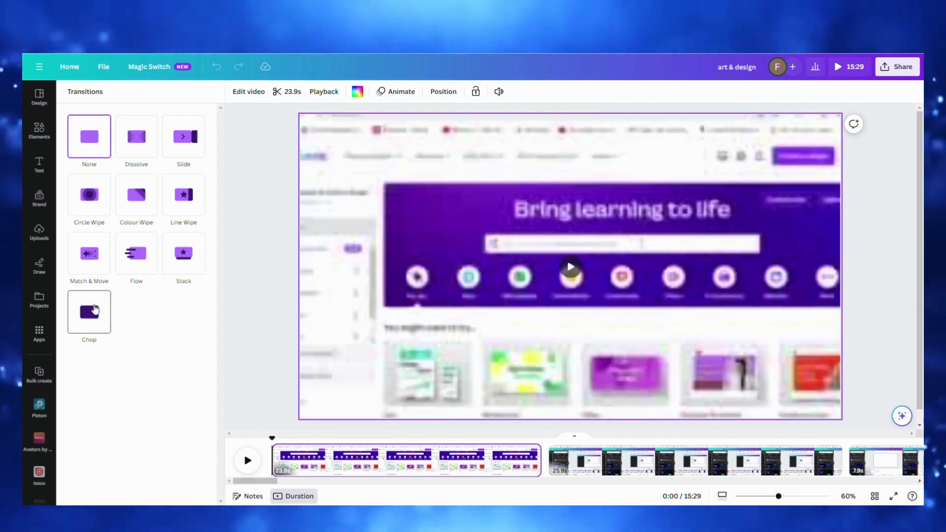
# - Apply the Dissolve transition and download all pages as an MP4 video
pyautogui.click(898, 66)
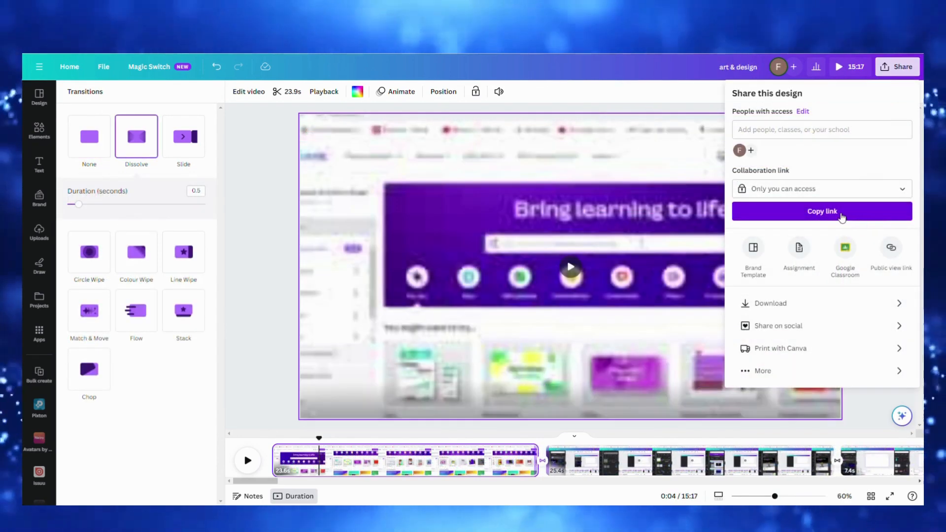
pyautogui.click(770, 304)
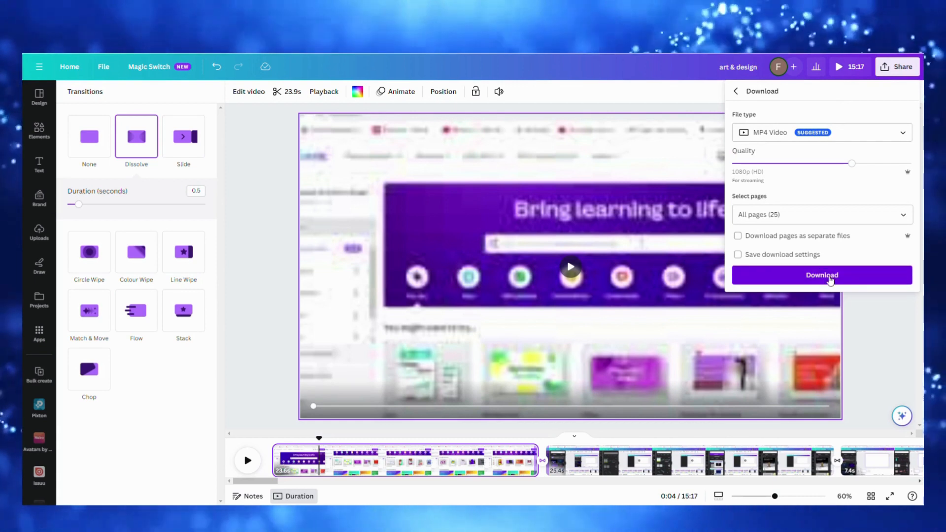
pyautogui.moveTo(857, 149)
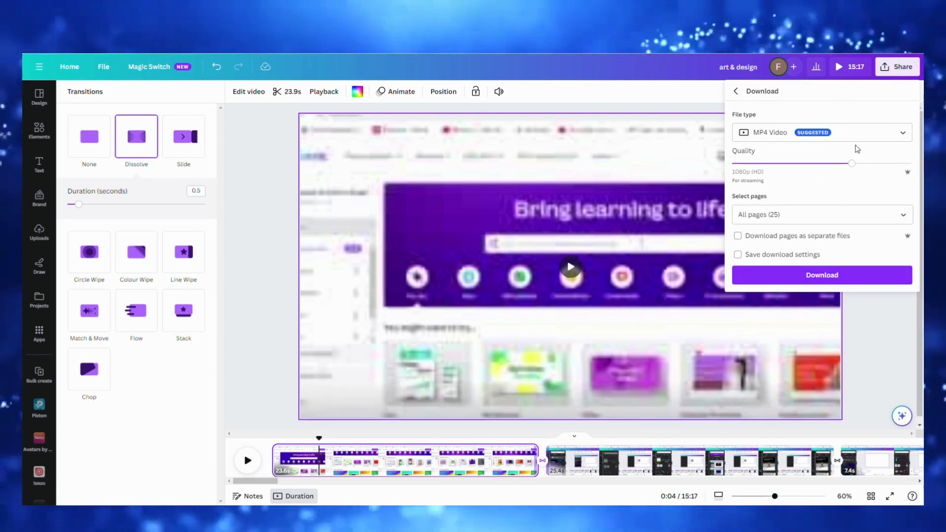
pyautogui.click(735, 91)
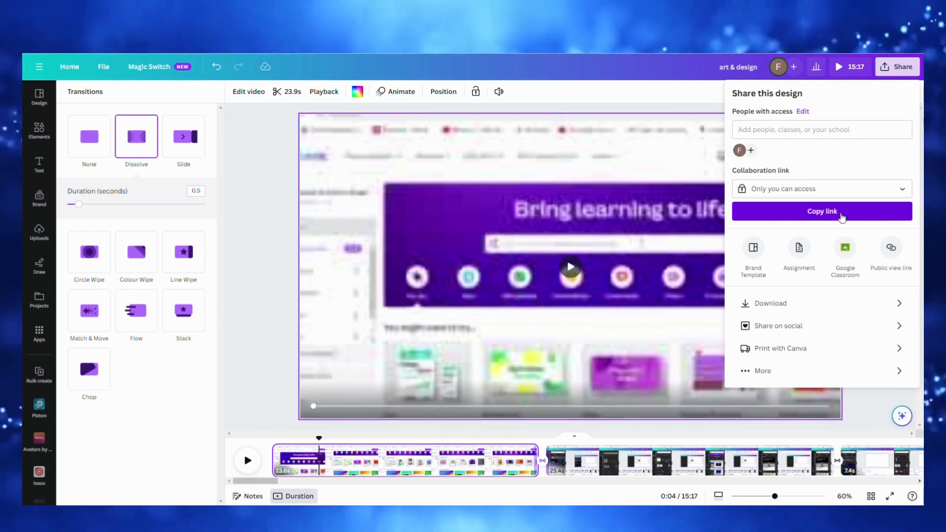
pyautogui.click(770, 302)
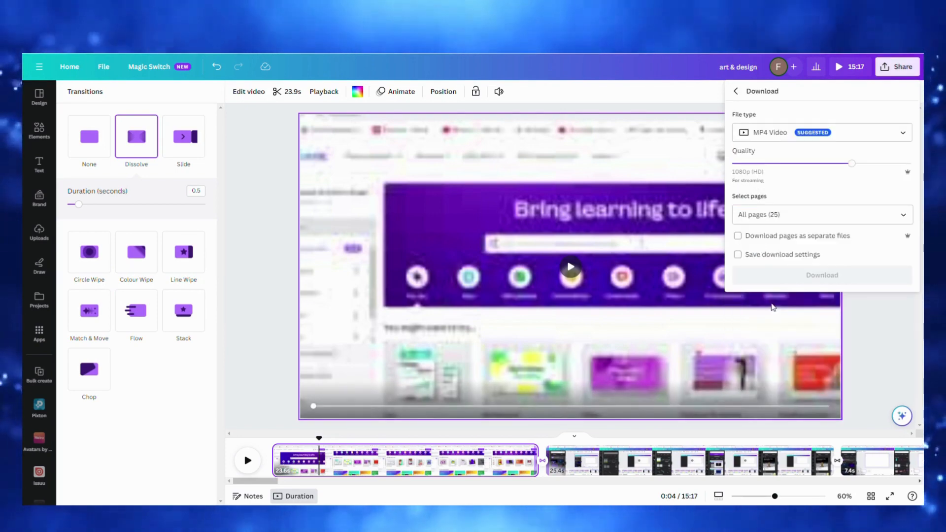